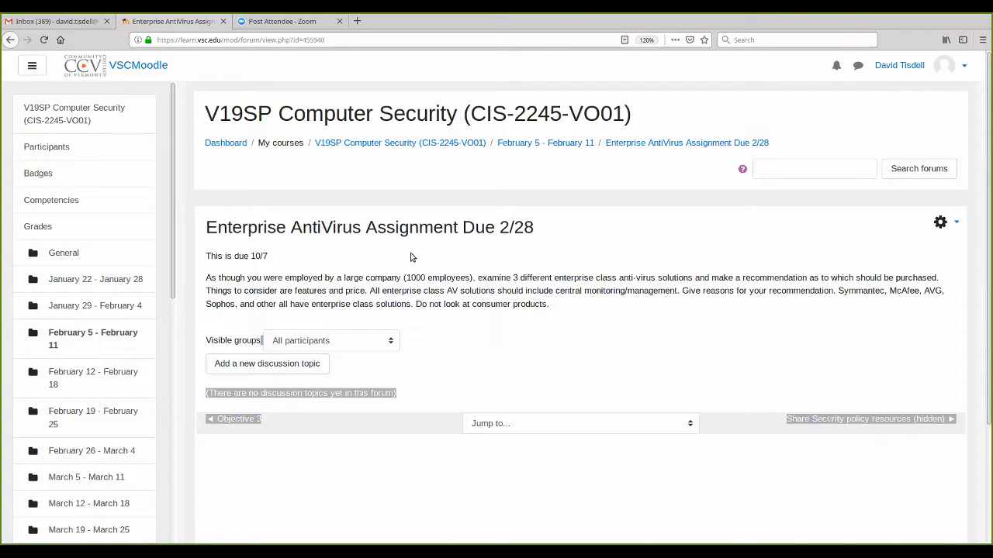
mouse_move(262, 260)
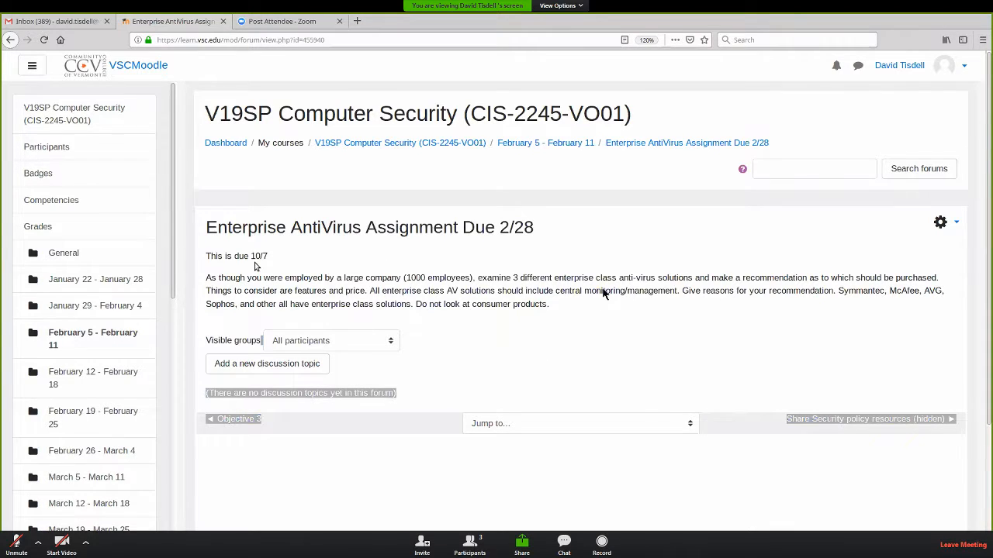
mouse_move(512, 252)
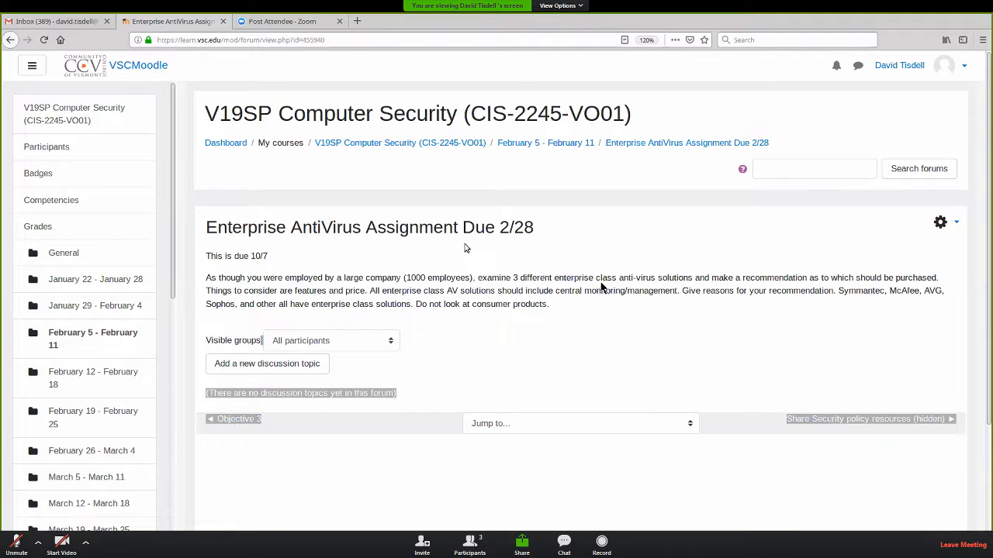
mouse_move(382, 234)
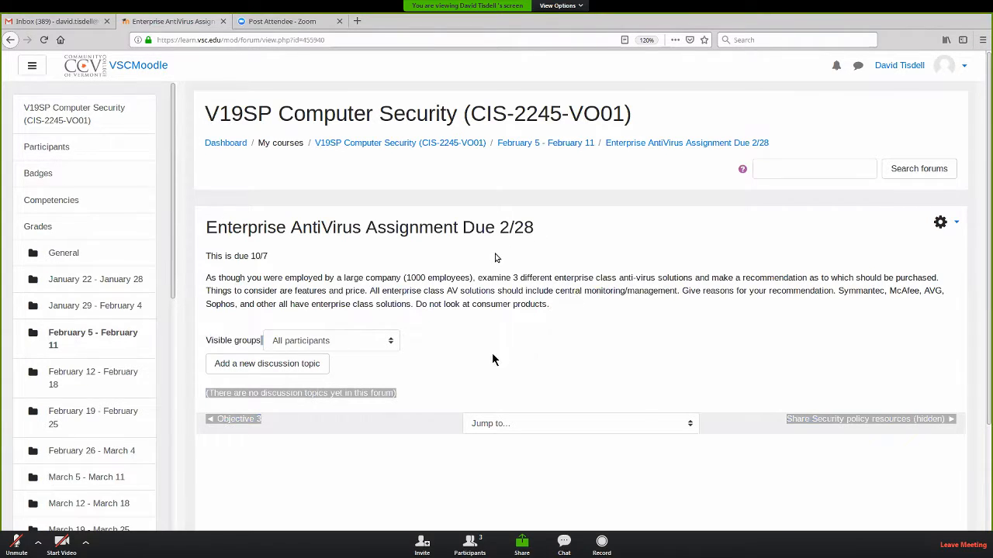
mouse_move(297, 493)
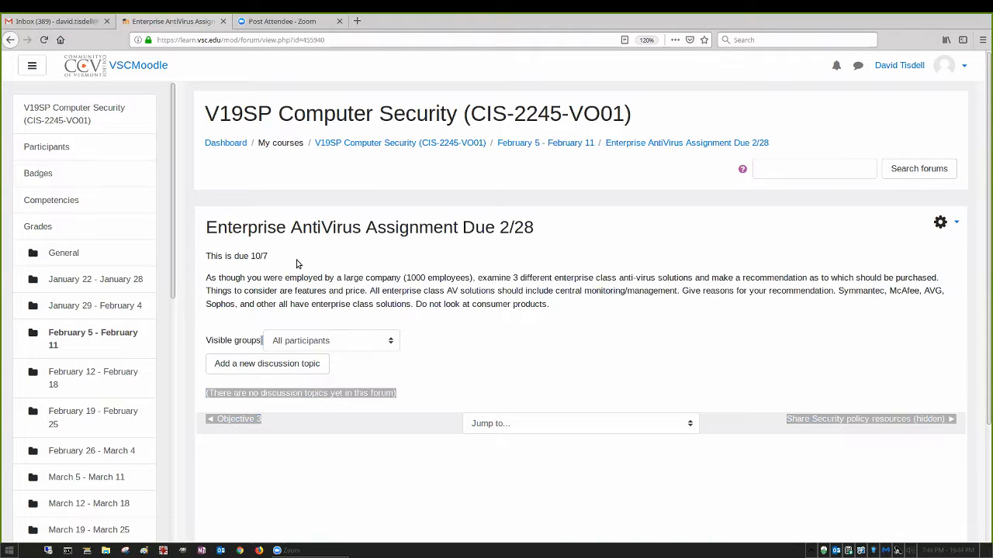
mouse_move(497, 298)
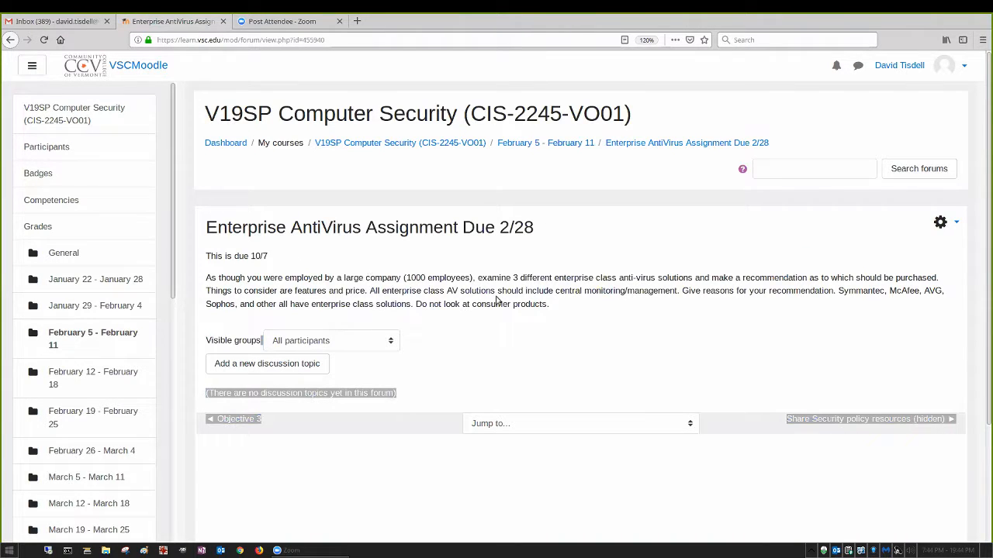
mouse_move(633, 287)
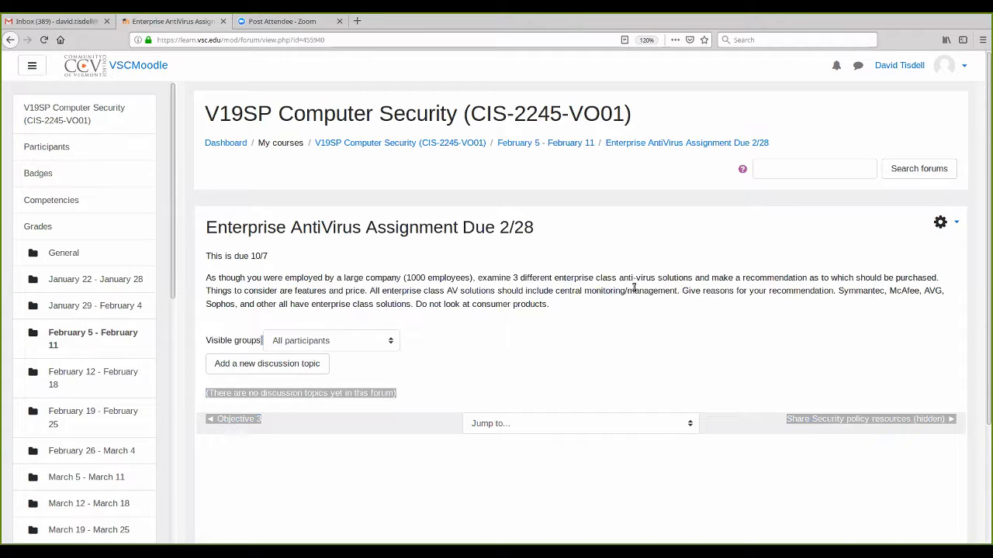
mouse_move(596, 293)
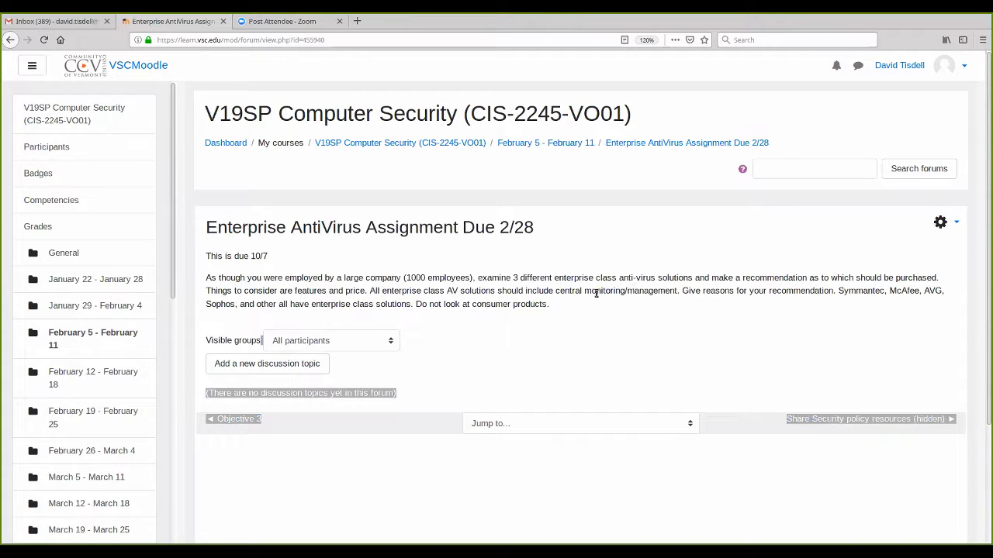
mouse_move(568, 317)
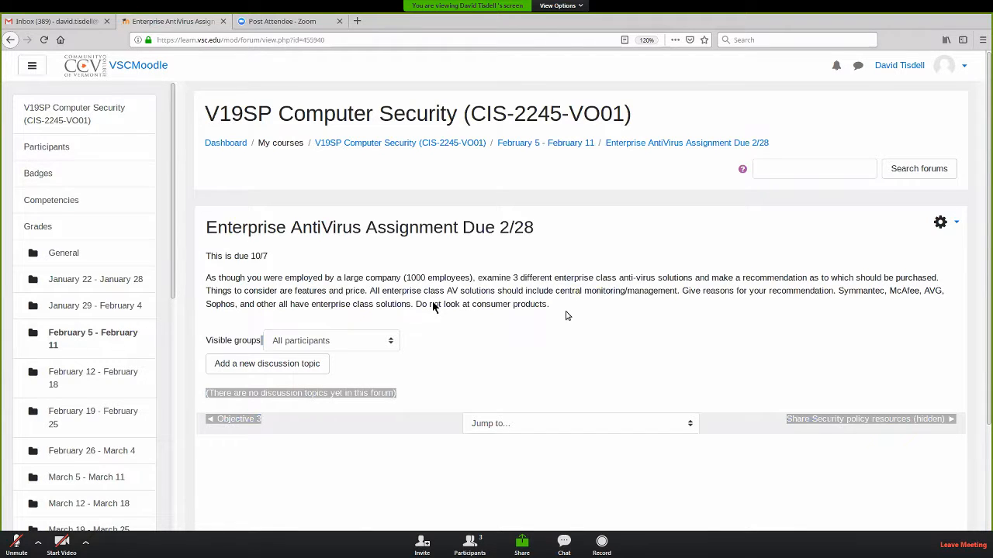
mouse_move(652, 239)
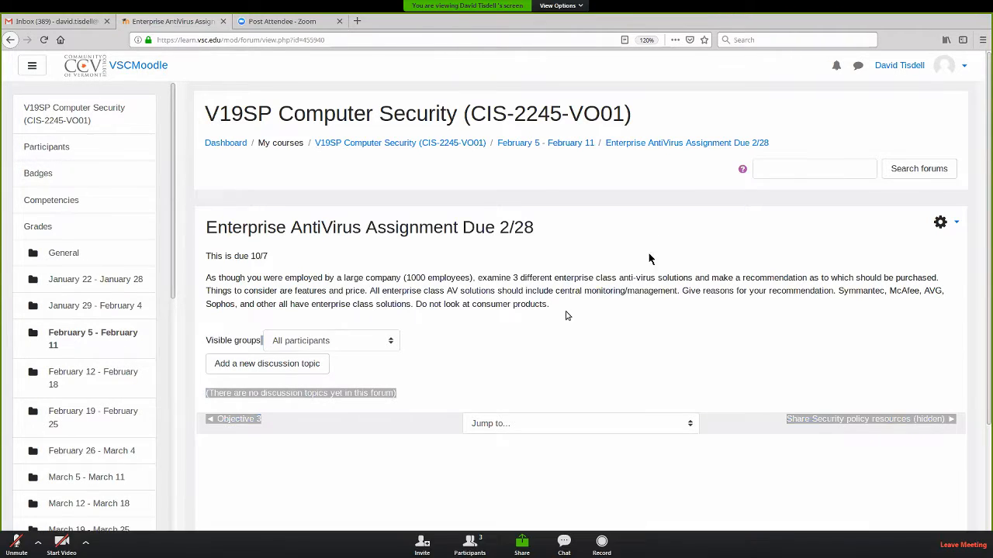
mouse_move(664, 344)
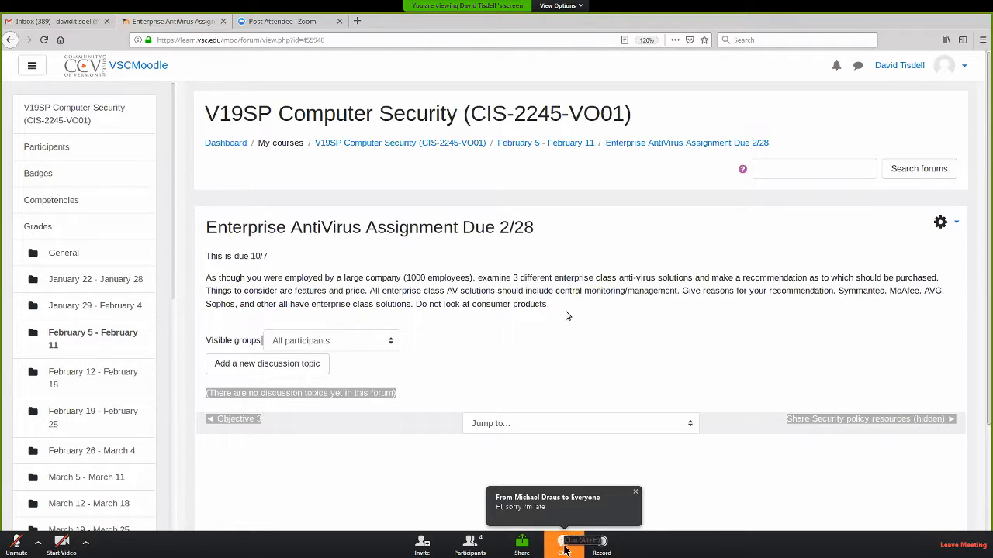
click(563, 544)
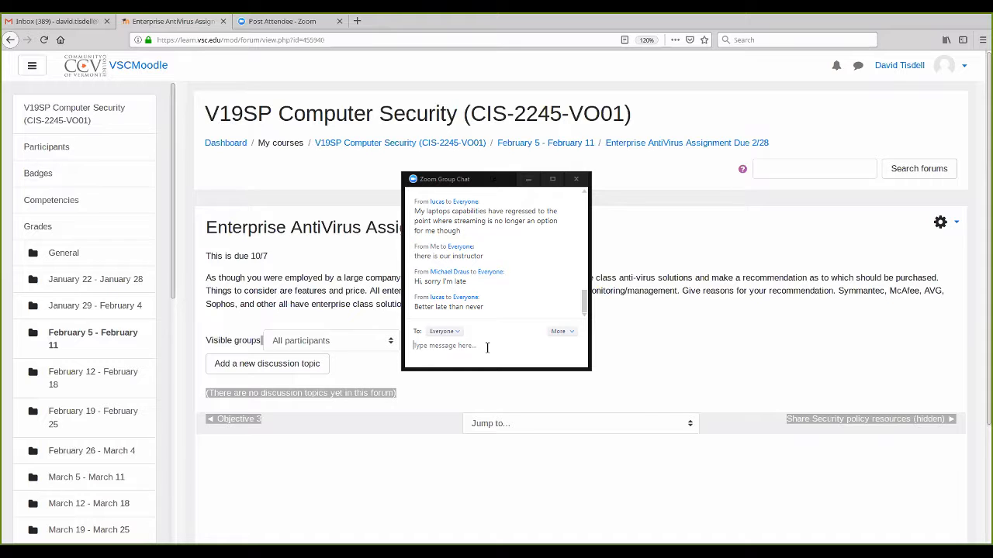
text(I'm recording so)
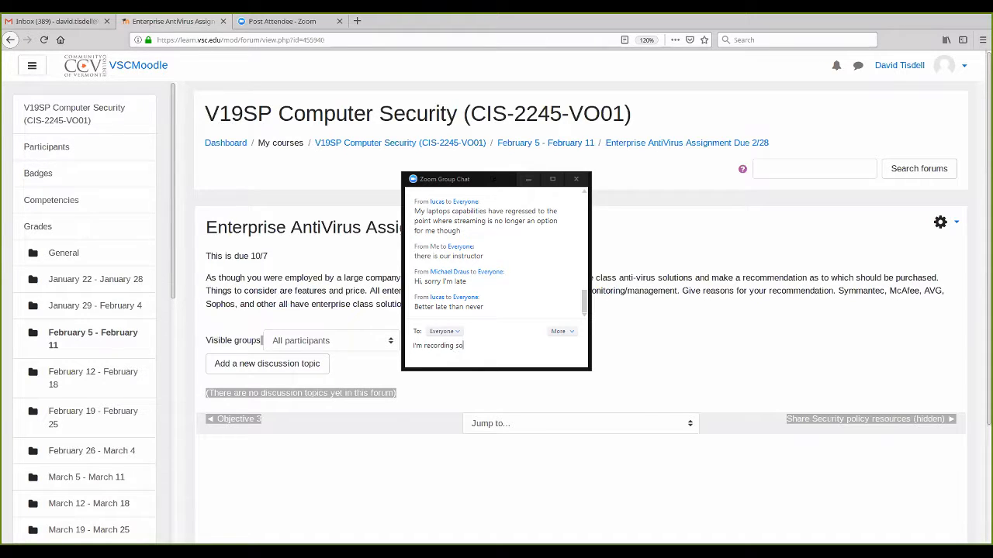
text(no worrries.)
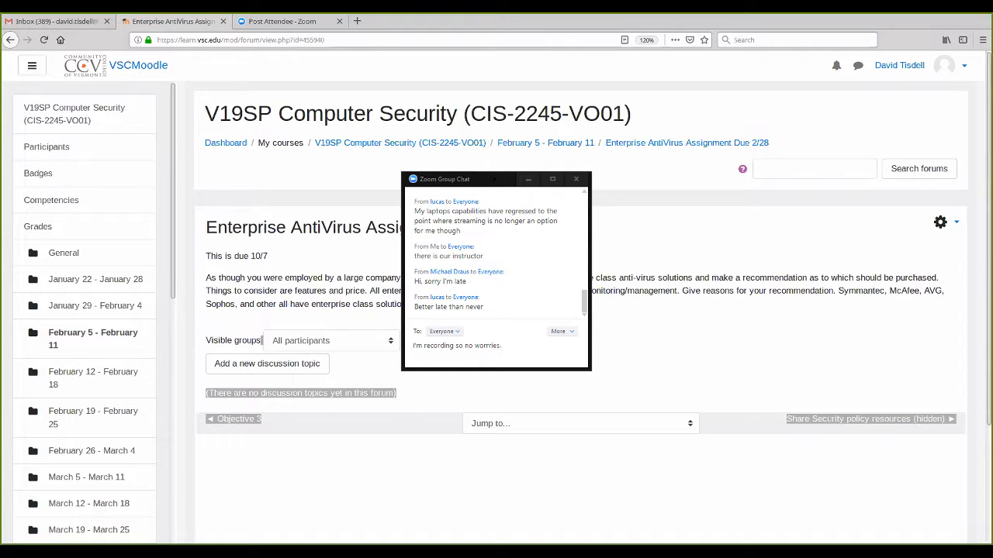
click(444, 332)
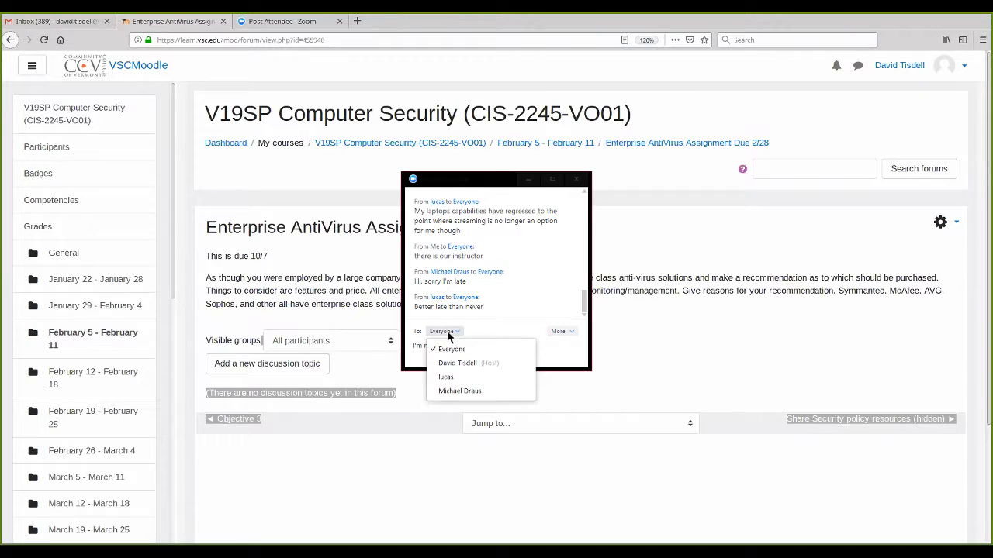
click(459, 391)
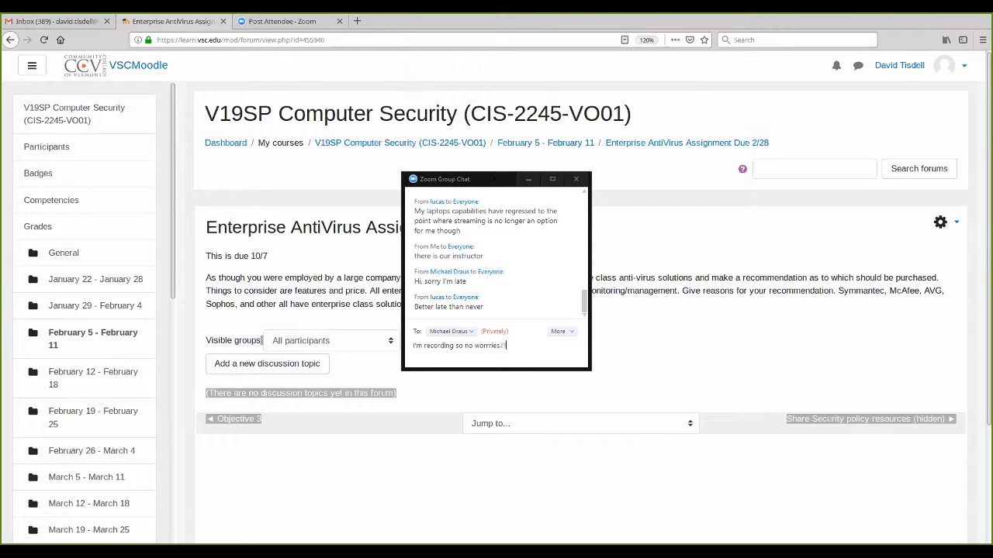
text(I'll post the vids later)
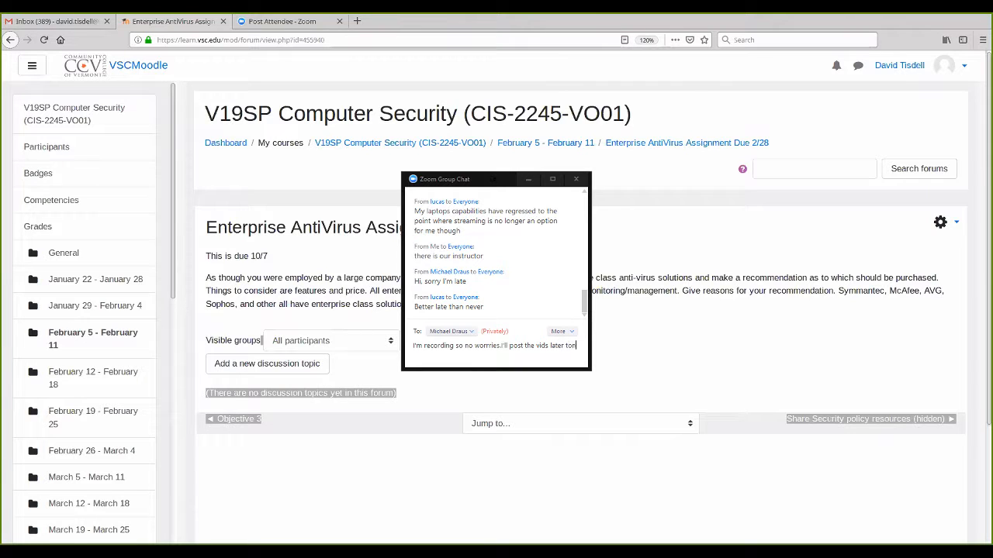
text(tonight)
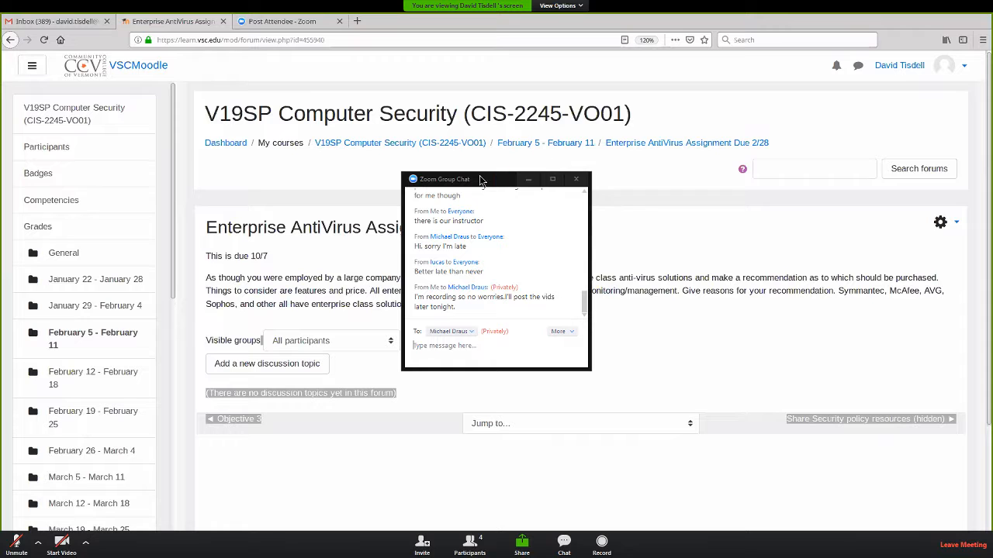
Step: Move the Group Chat window to the top-left, clear of the assignment description
drag(480, 180, 717, 211)
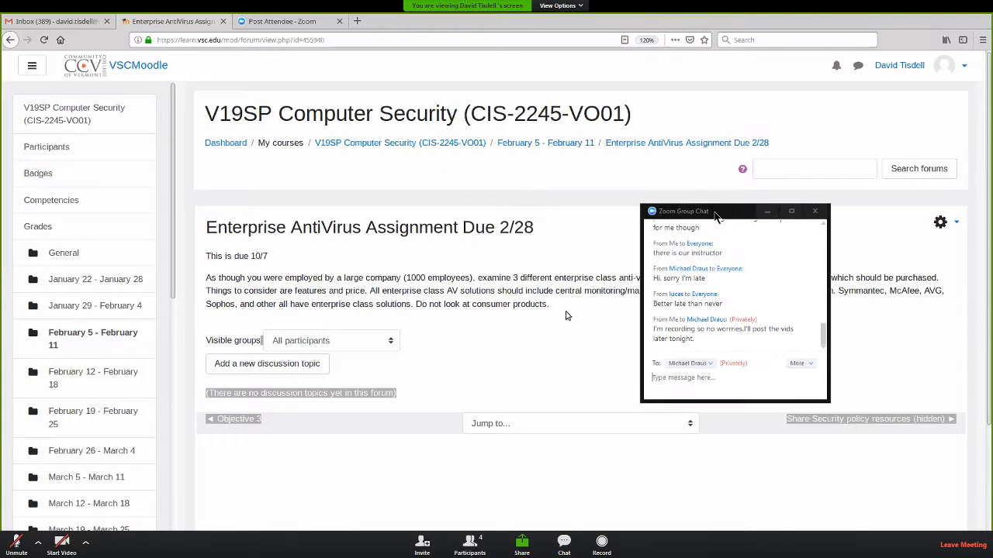
drag(713, 211, 869, 336)
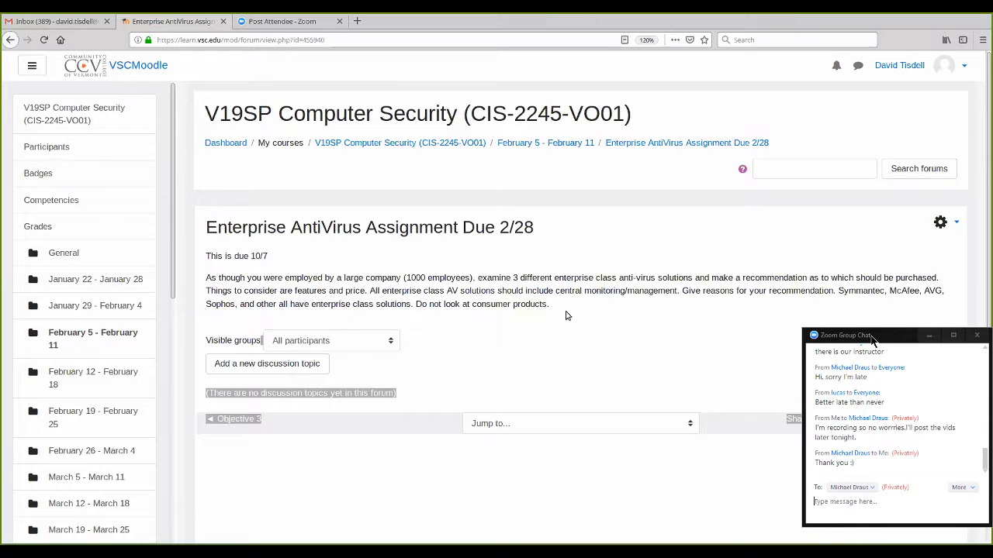
drag(869, 335, 349, 150)
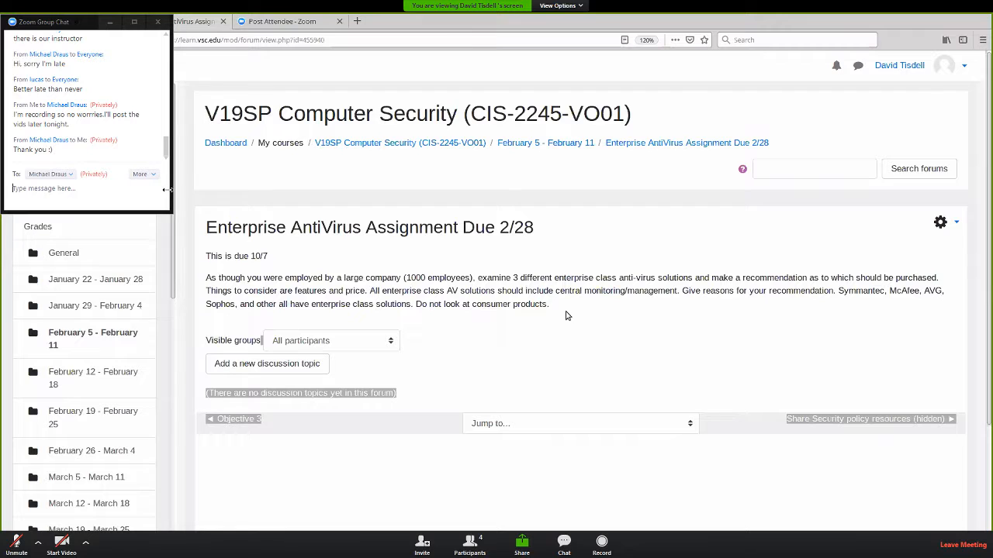
mouse_move(155, 310)
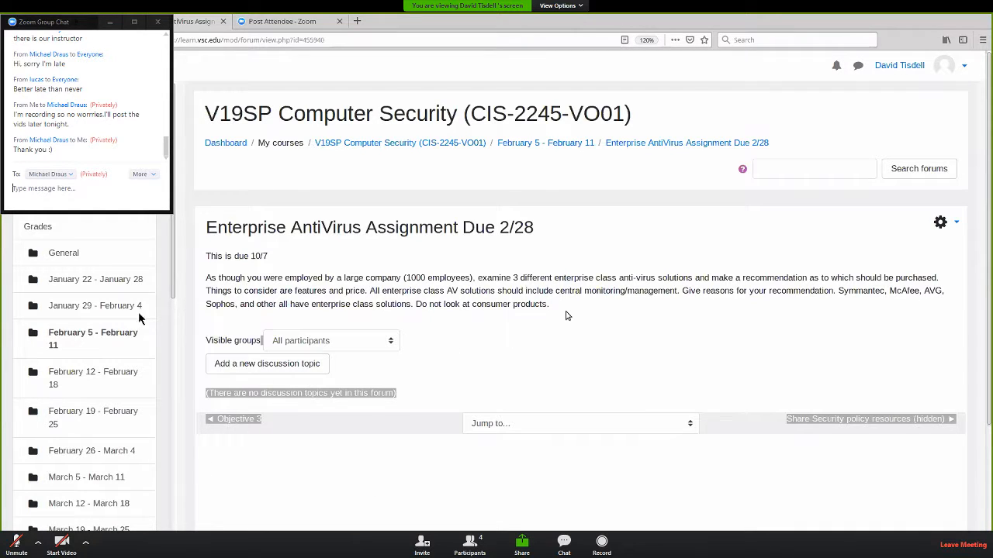
mouse_move(84, 263)
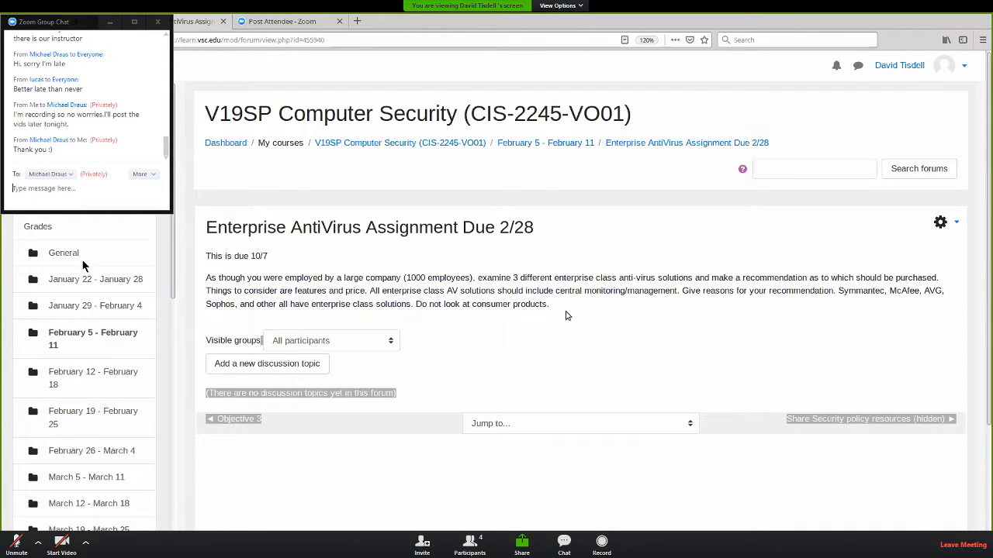
mouse_move(317, 280)
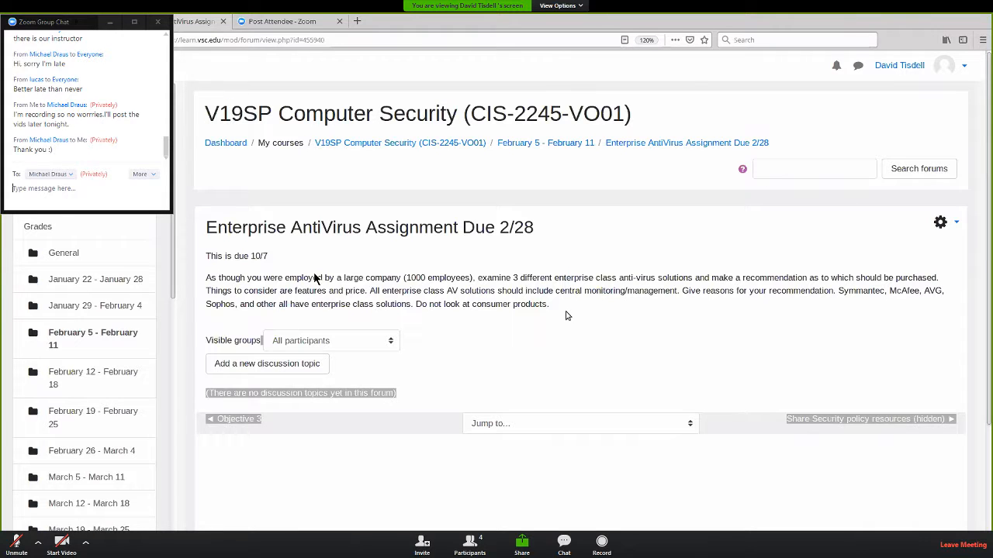
mouse_move(385, 290)
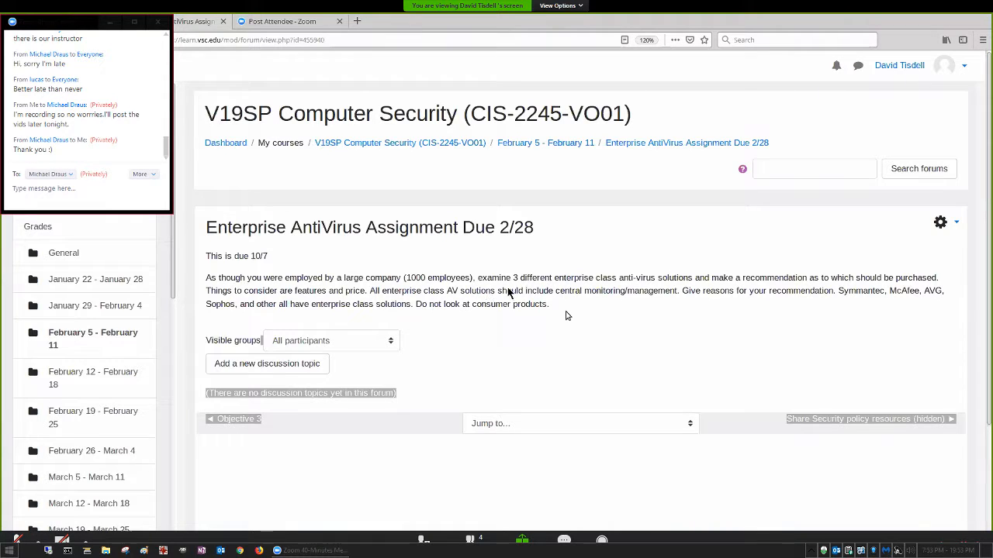
mouse_move(576, 284)
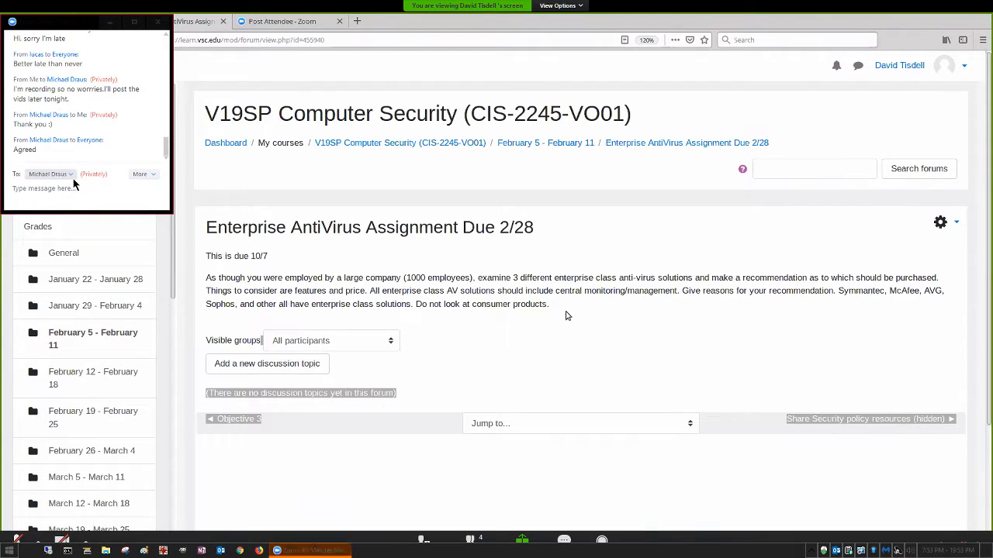
Step: Message Everyone asking that installing a product, being strongly recommended, be added to the instructions for absent students
click(50, 174)
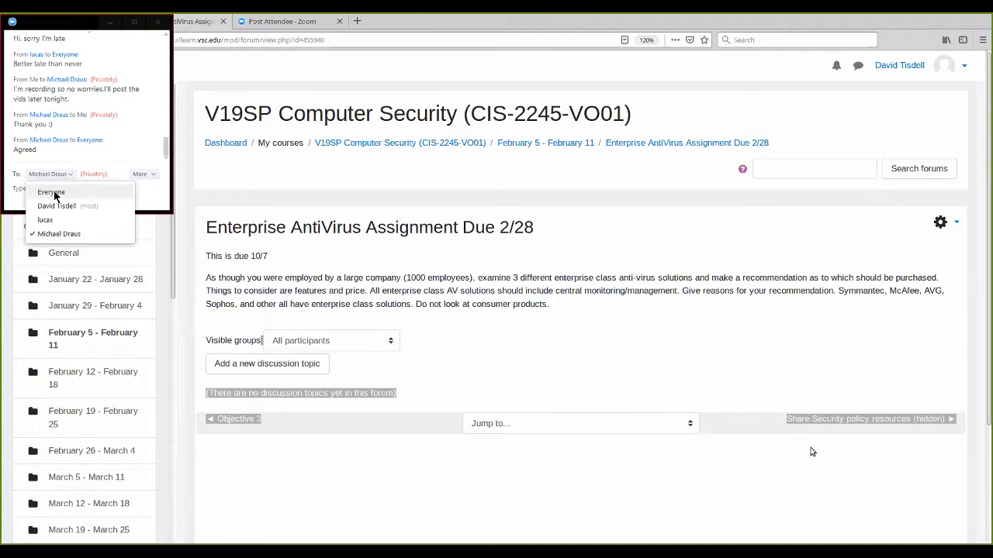
click(51, 193)
text(If)
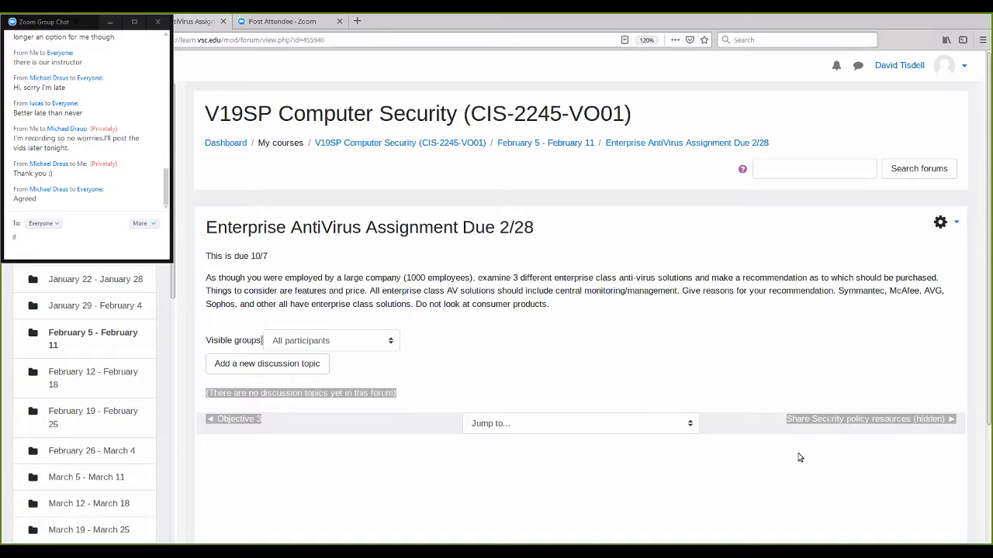
text(trying)
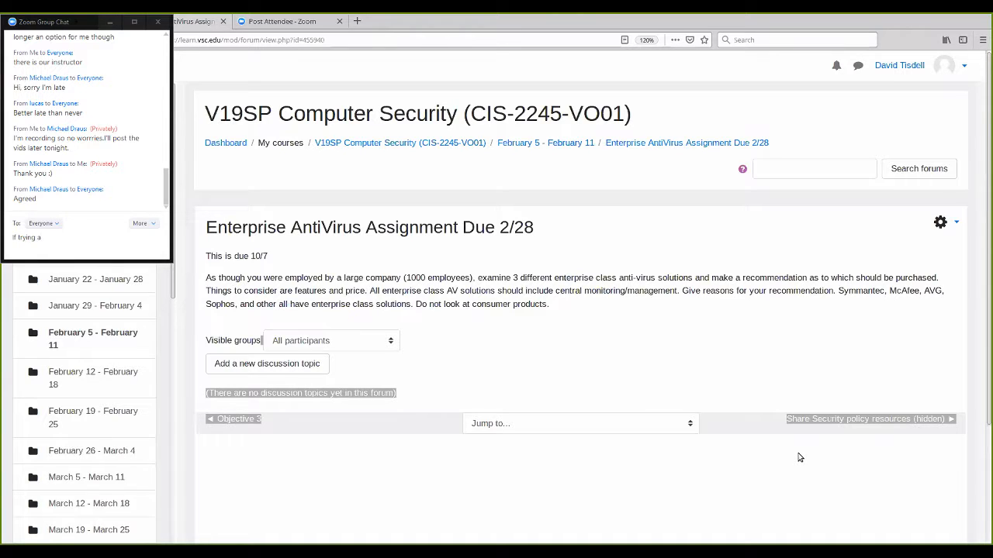
text(a)
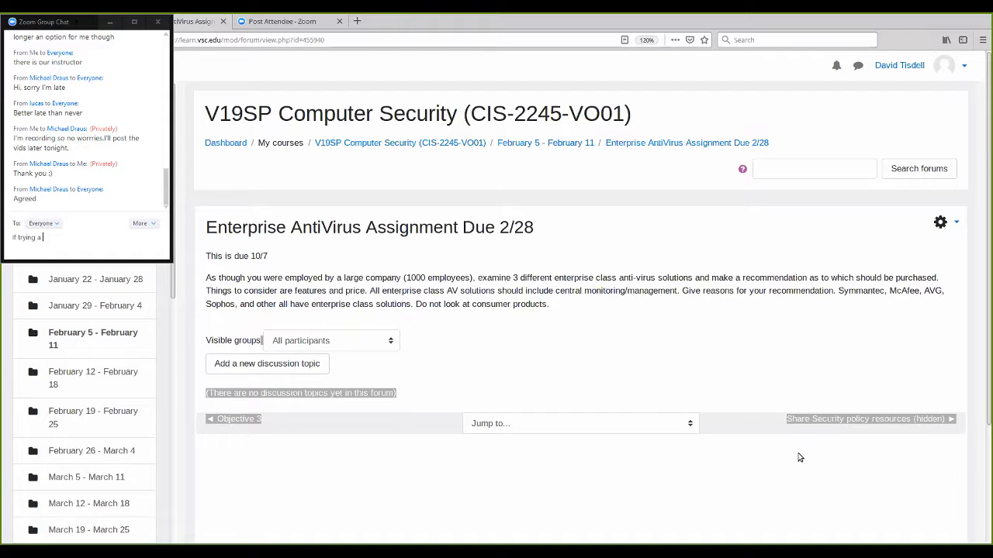
text(pr)
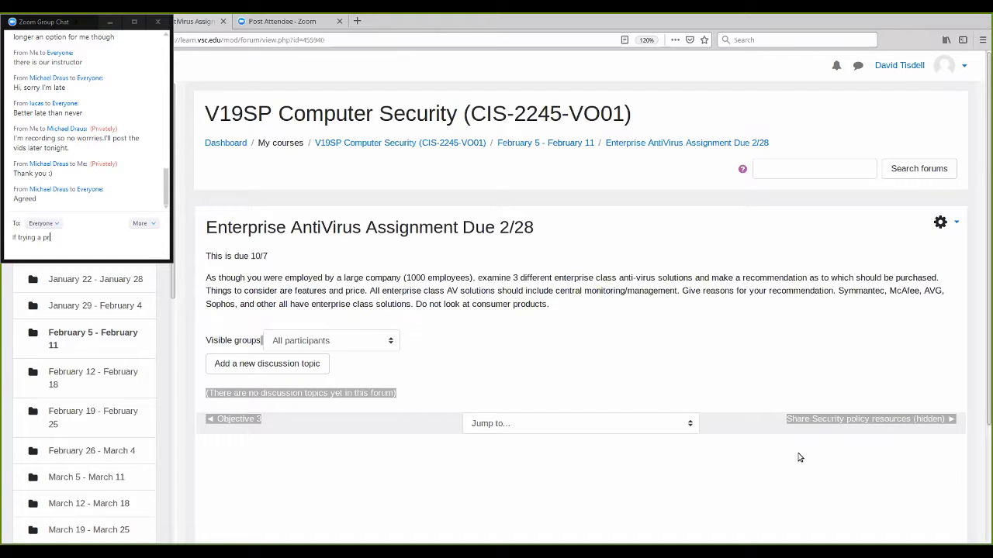
text(product is)
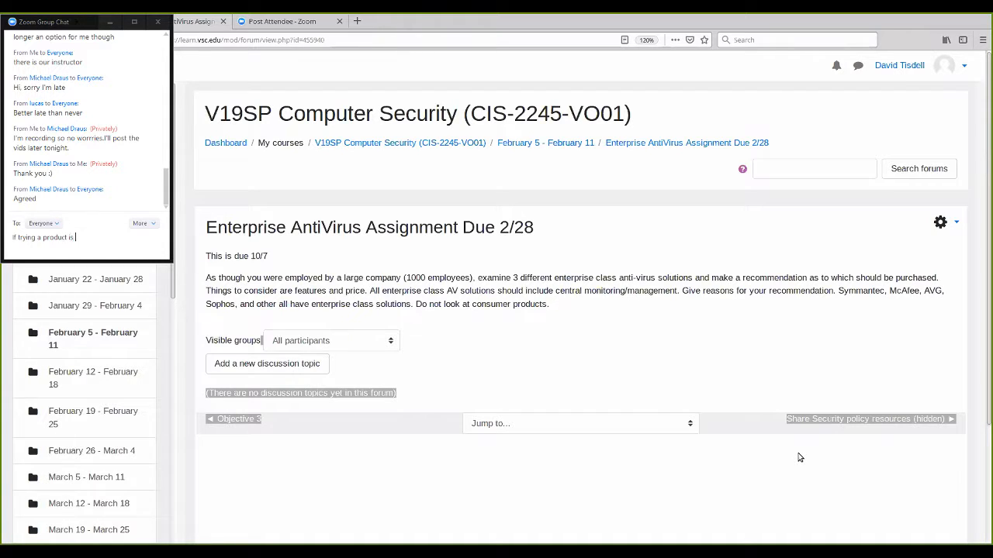
text(strongly r)
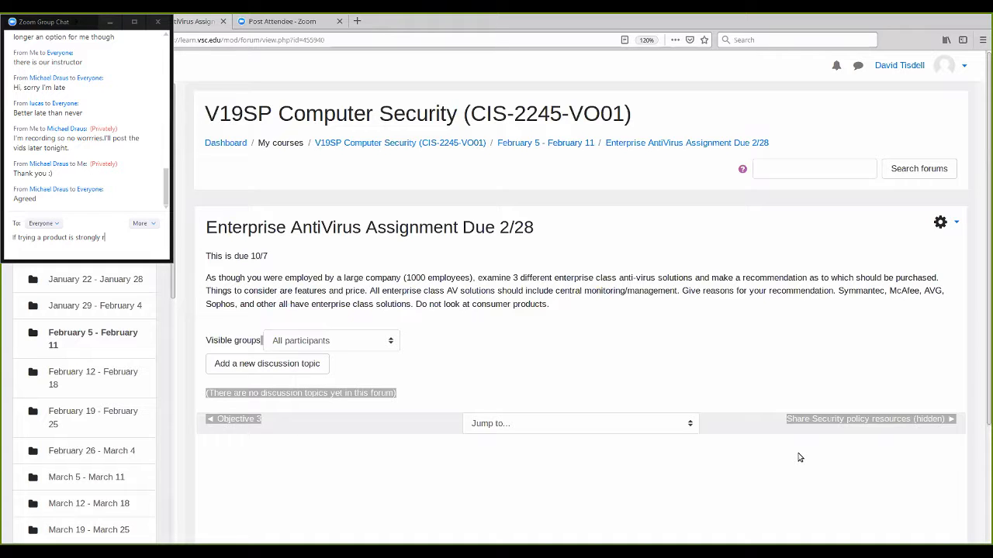
text(recommended,)
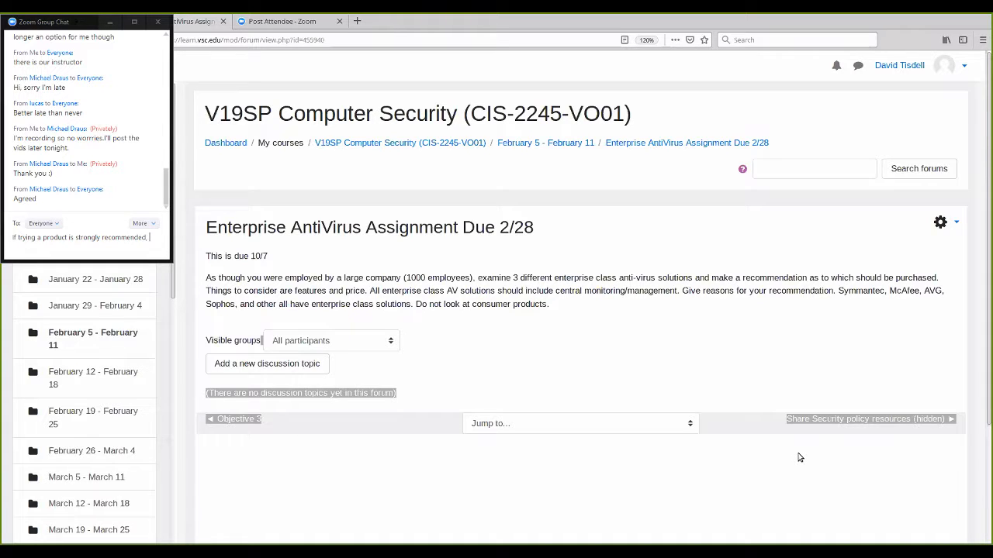
text(can you put that in the instructions? There are many students)
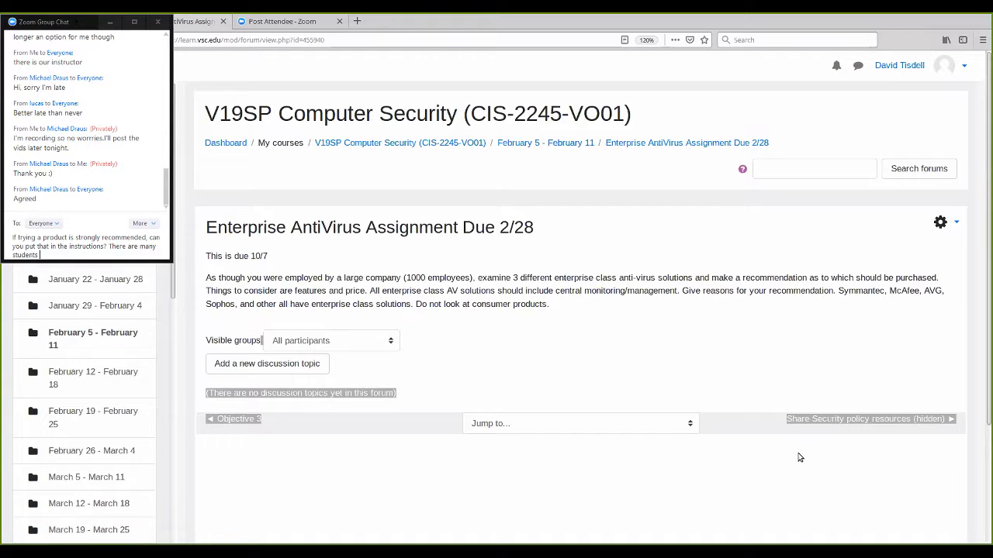
text(who are not in this conferen)
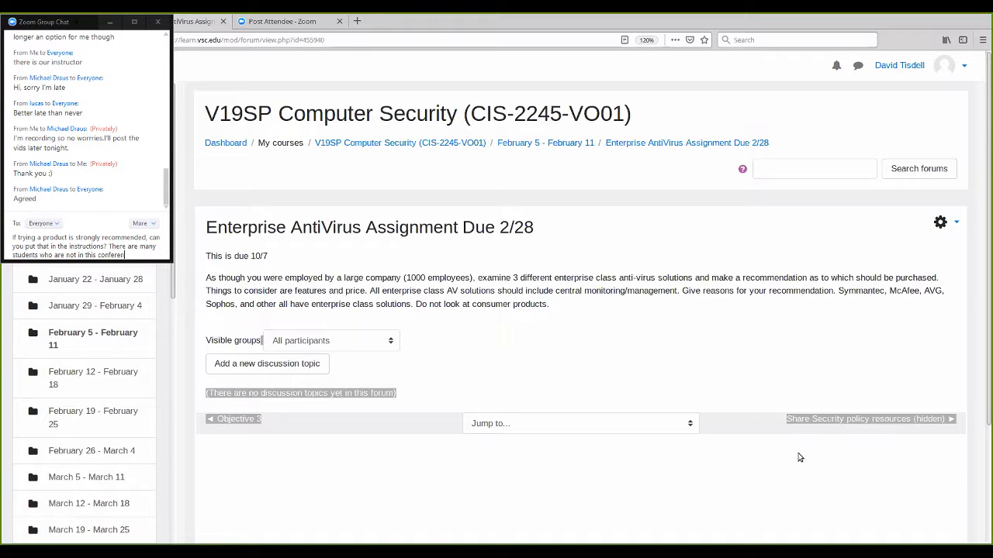
text(tonight.)
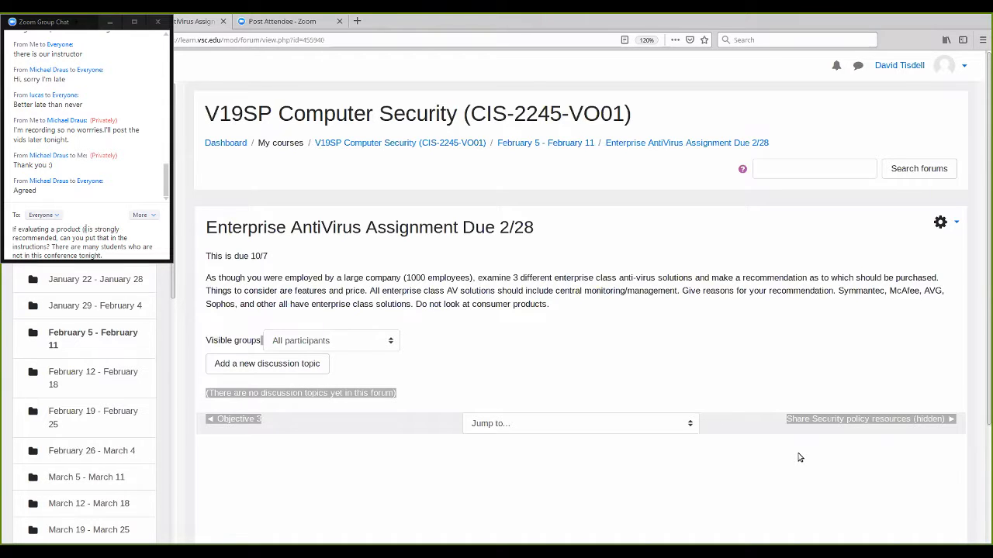
text((installing)
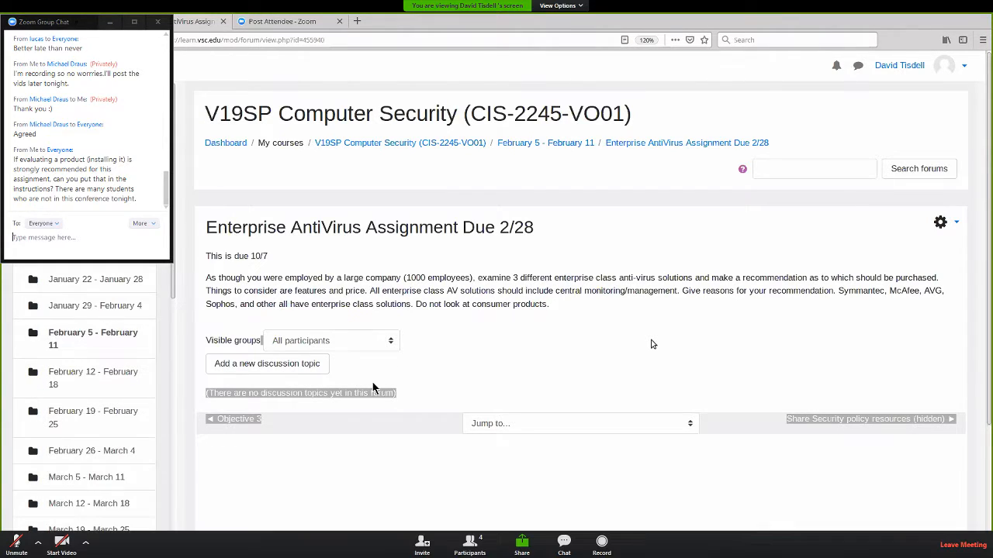
mouse_move(357, 474)
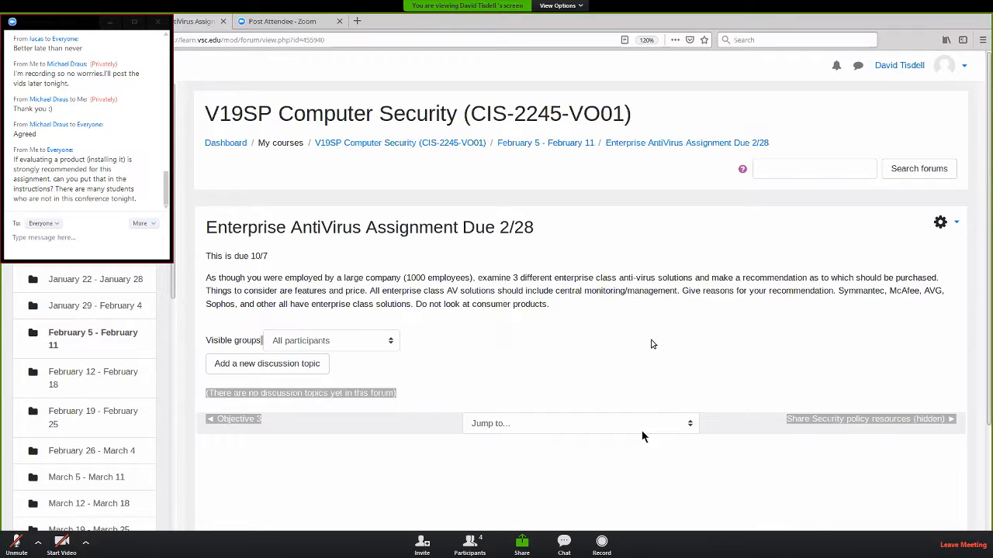
mouse_move(828, 518)
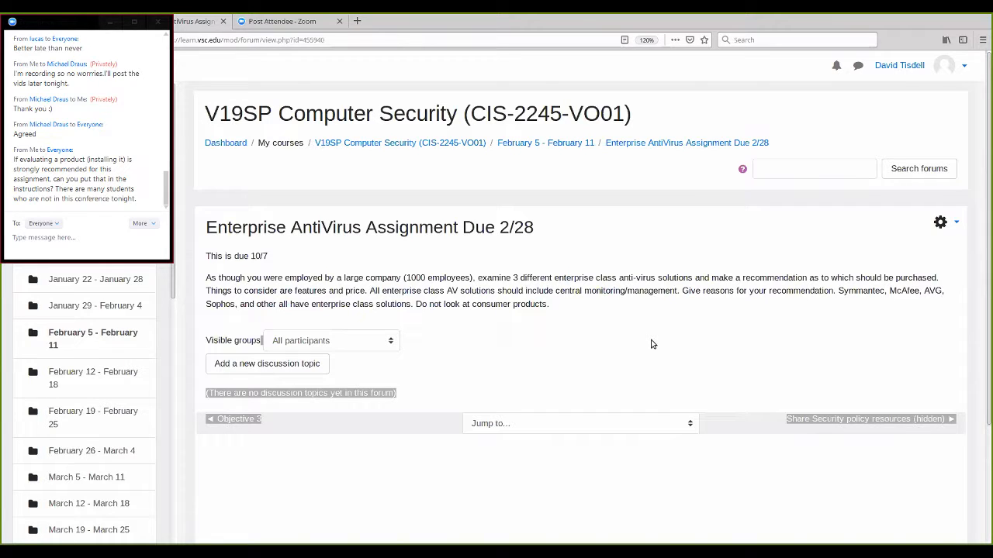
mouse_move(723, 416)
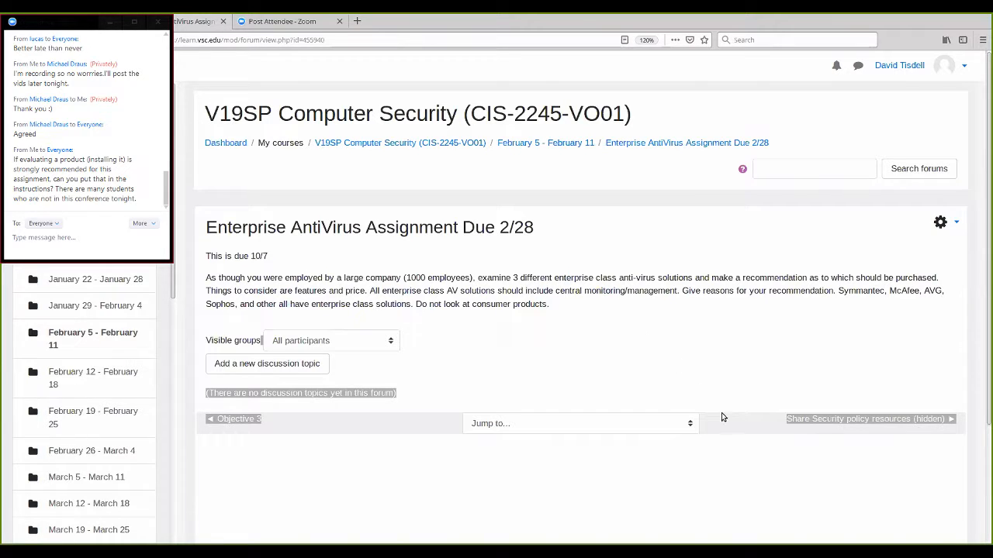
mouse_move(732, 453)
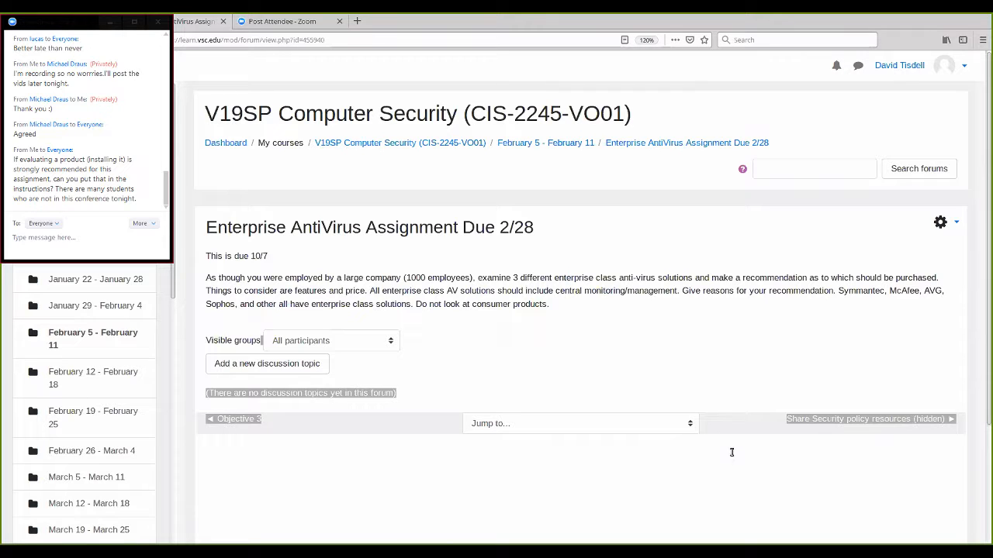
mouse_move(745, 528)
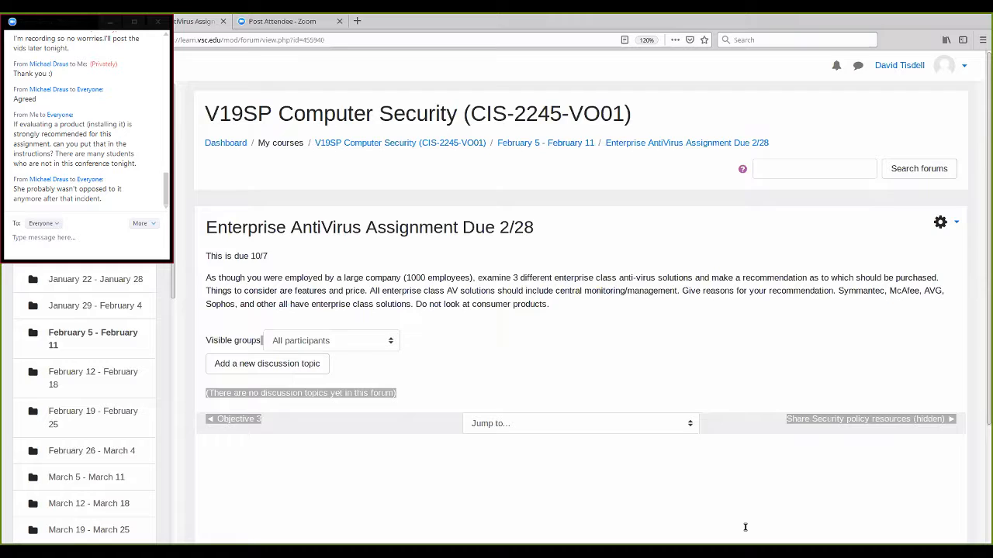
mouse_move(769, 542)
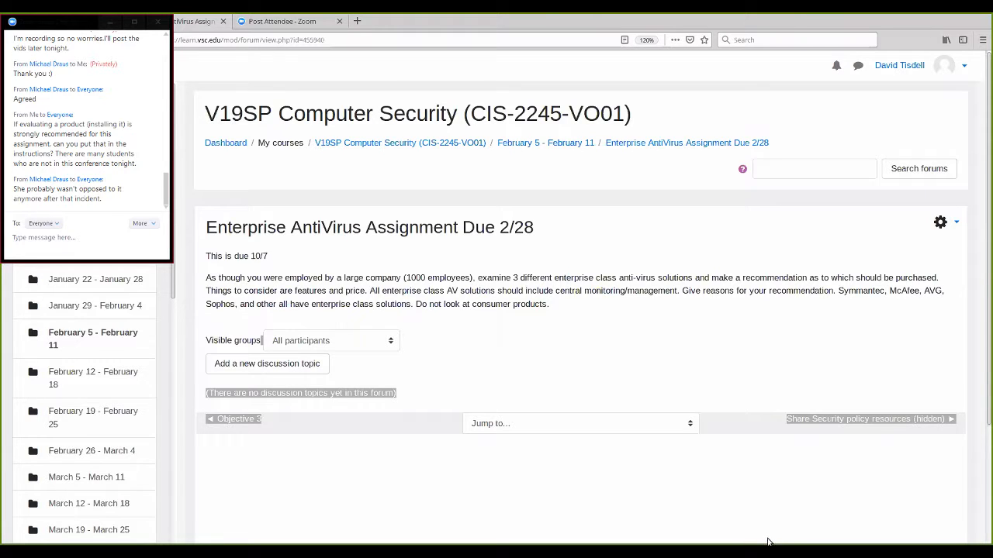
mouse_move(757, 540)
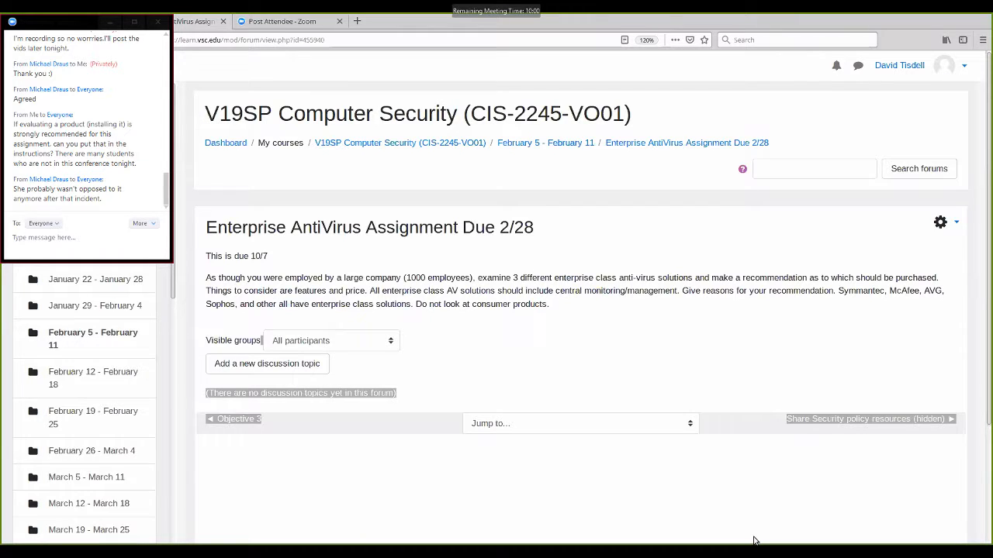
mouse_move(526, 386)
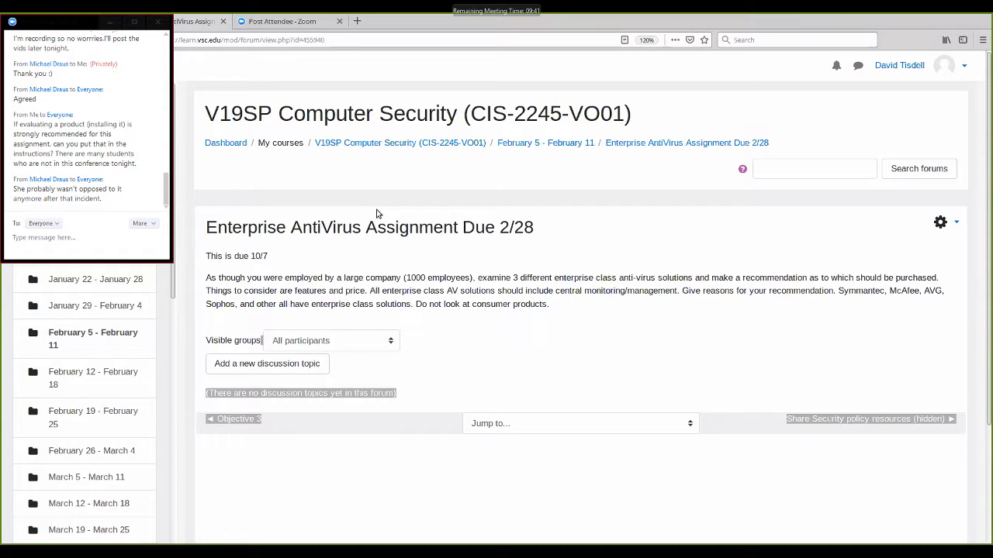
Step: Draft a group chat question asking whether the assignment is not due until February 28th
click(75, 237)
text(So this assignment is)
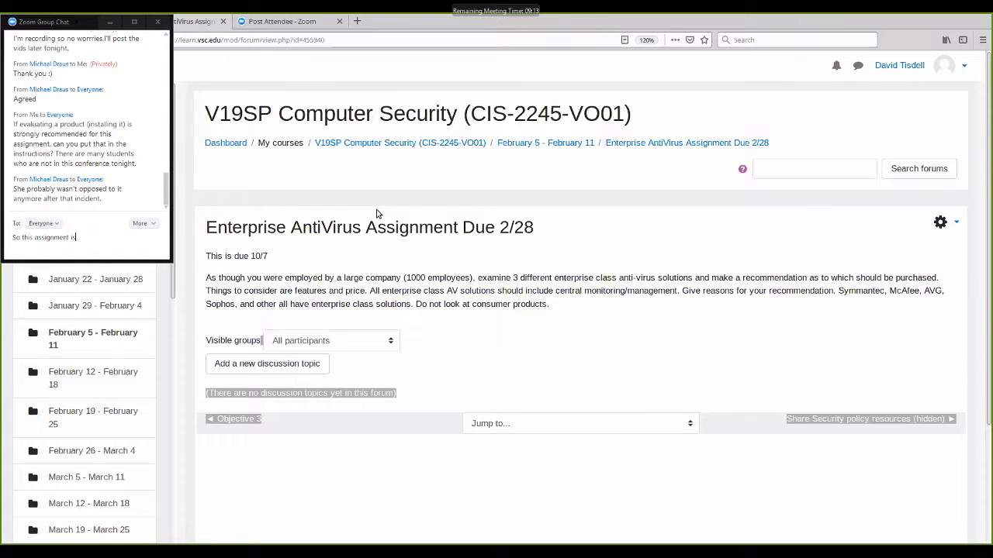
text(not due for 23 days, correct? It is due f)
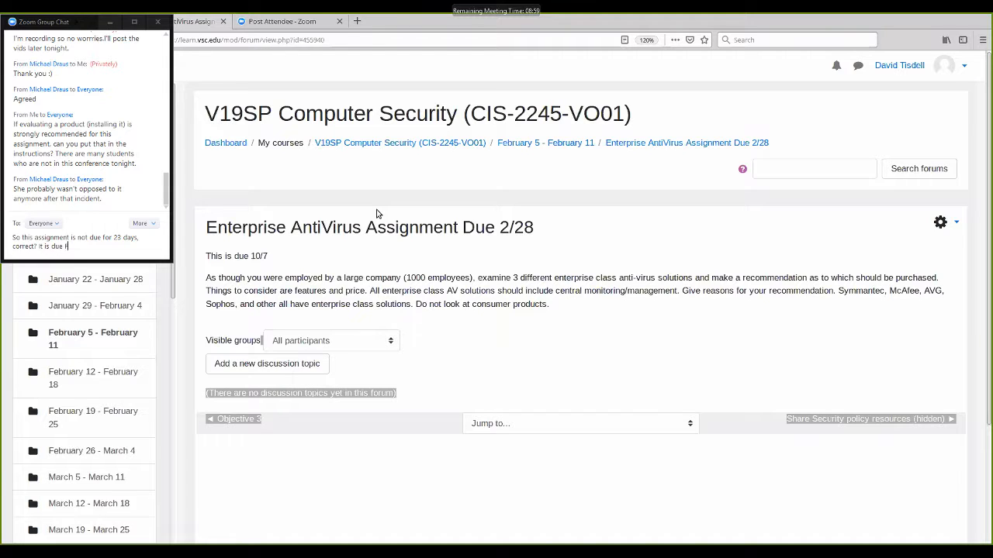
text(ebruar)
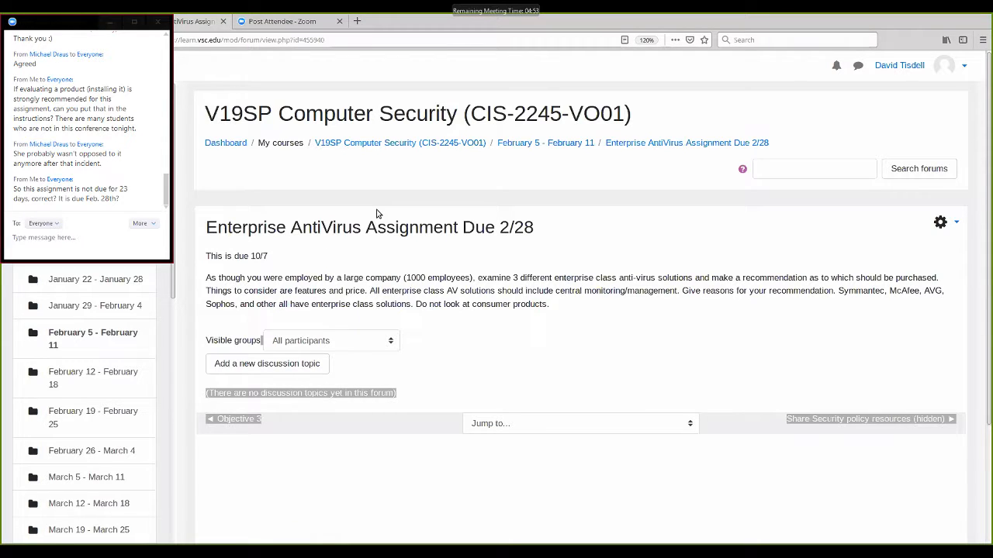
mouse_move(410, 218)
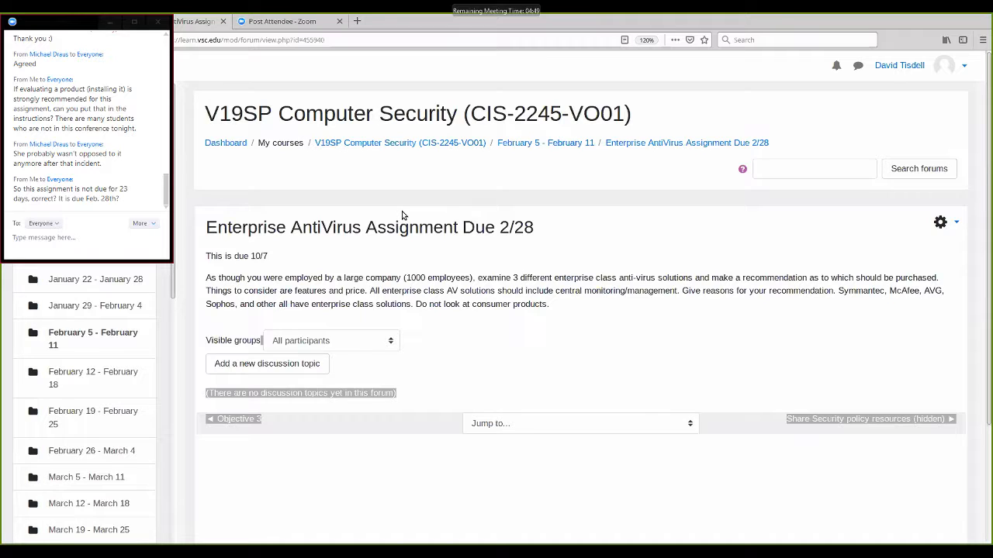
mouse_move(379, 214)
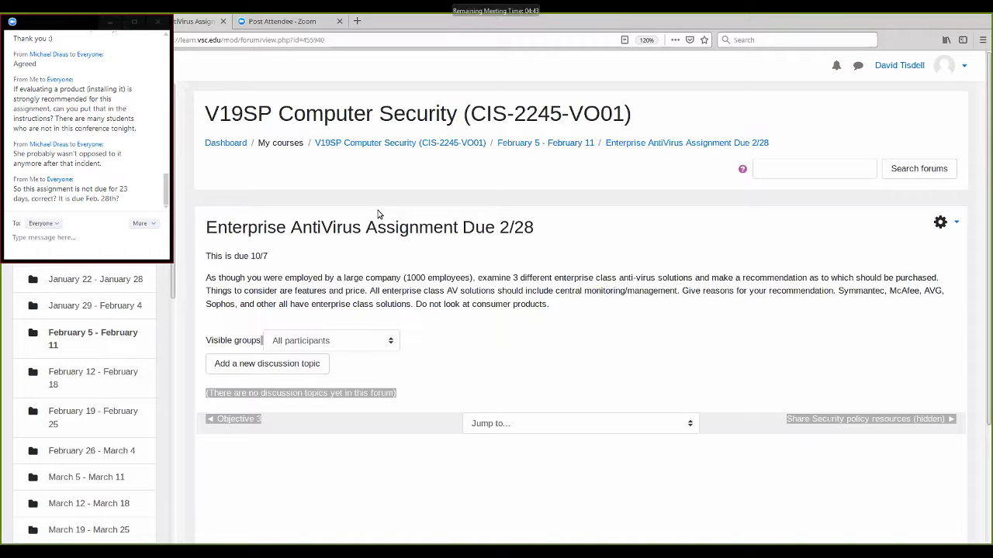
mouse_move(400, 214)
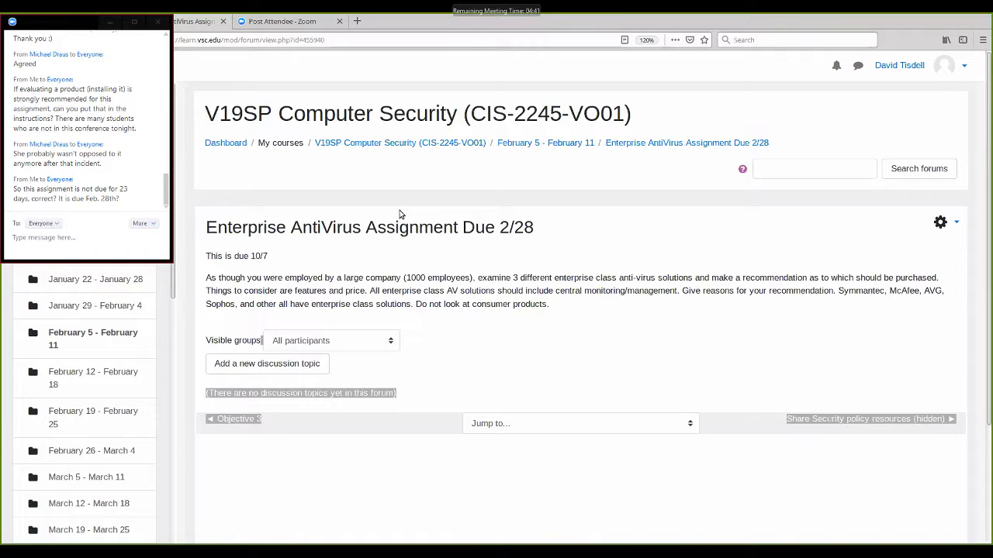